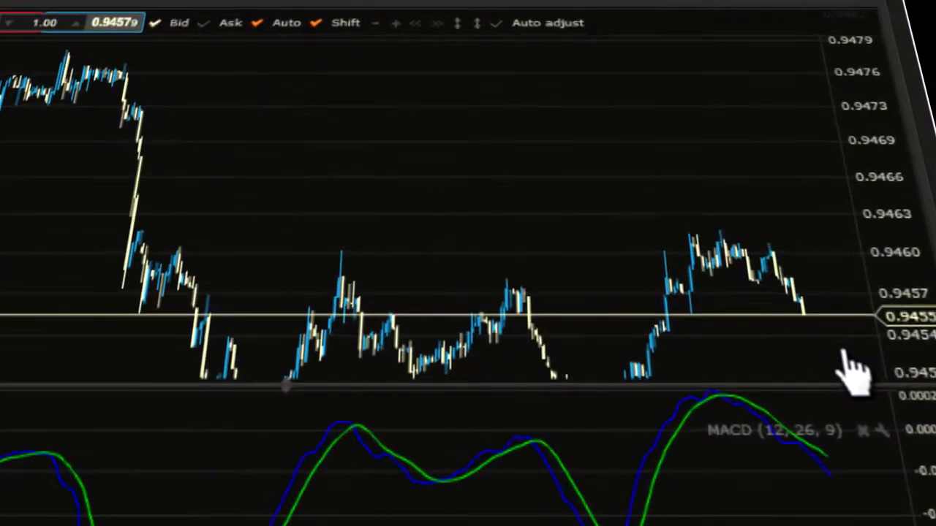
# Open the EURUSD chart's context menu offering Buy Limit, Sell Limit, Buy Stop and Sell Stop
pyautogui.rightClick(848, 366)
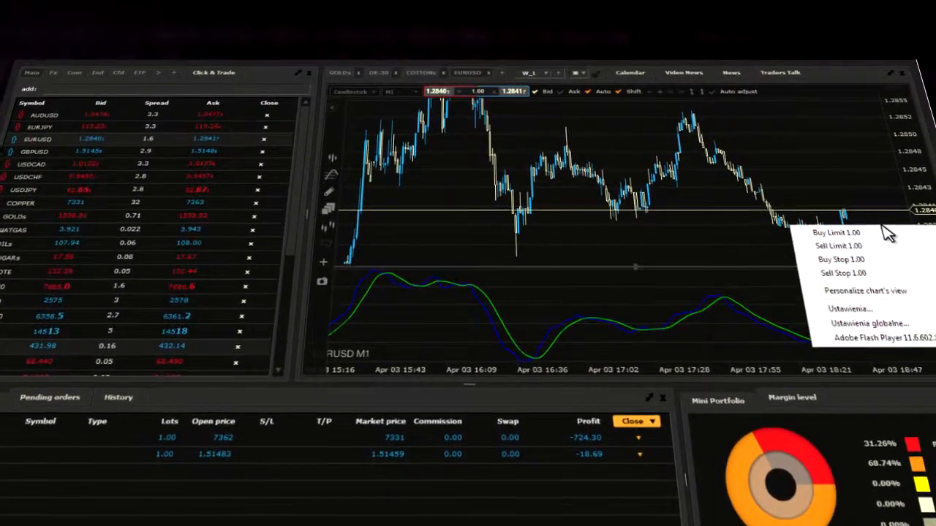
# Start a EURUSD Buy Limit order at 1.28364 and raise the size to 2 lots
pyautogui.click(836, 233)
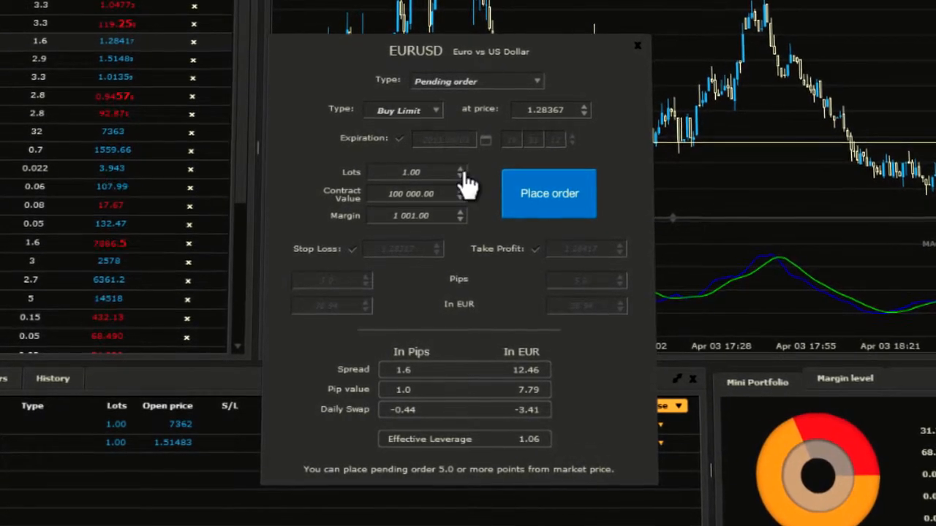
pyautogui.click(462, 167)
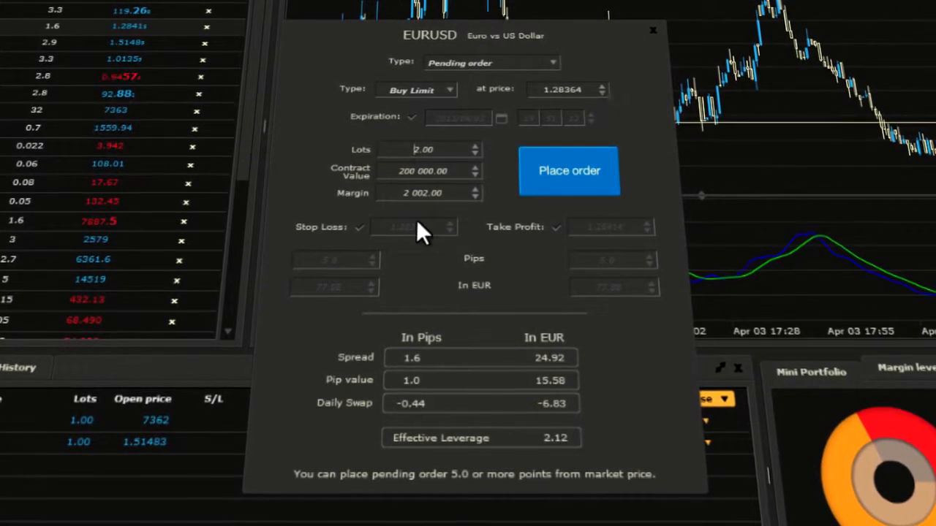
# Toggle Expiration on and off, then submit the 2-lot Buy Limit at 1.28364
pyautogui.click(358, 227)
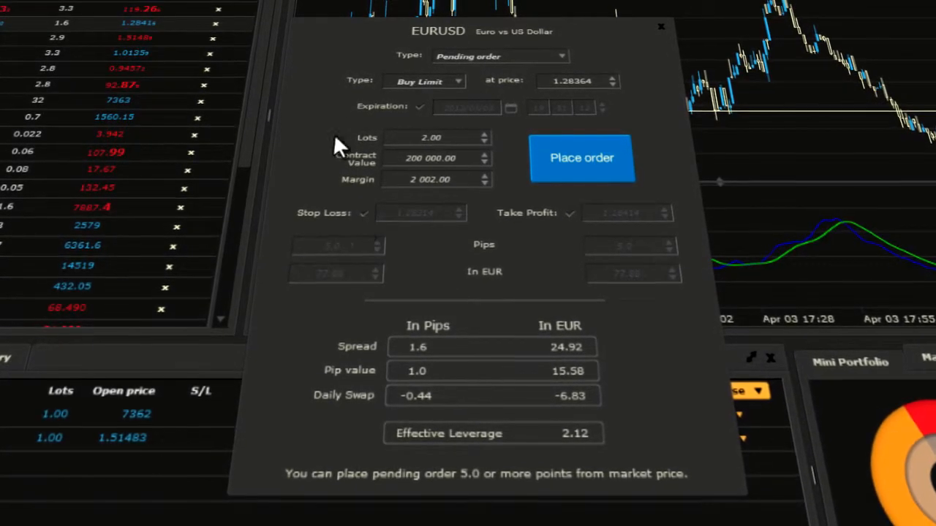
pyautogui.click(422, 104)
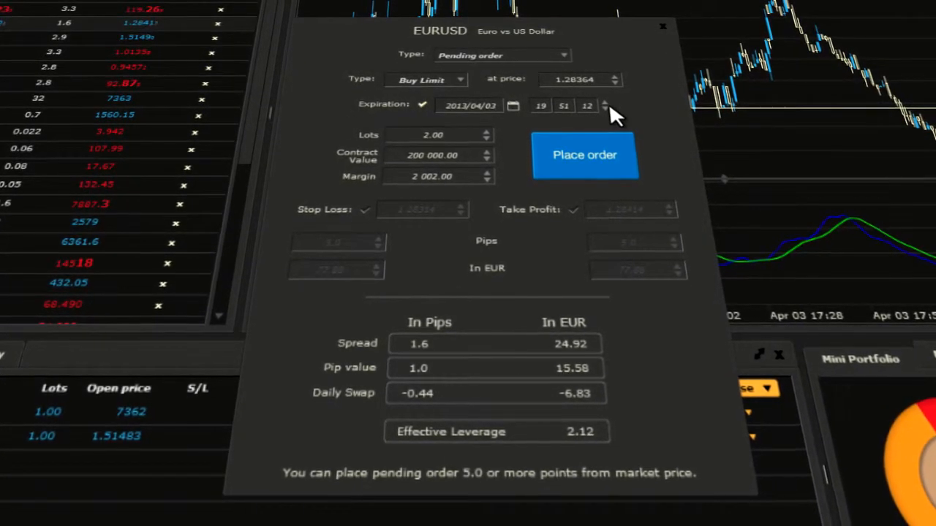
pyautogui.click(422, 103)
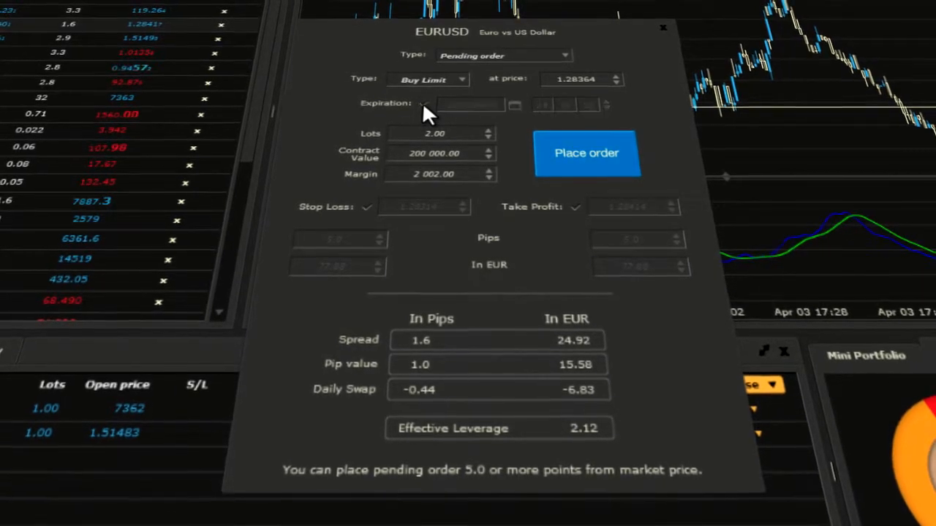
pyautogui.click(587, 153)
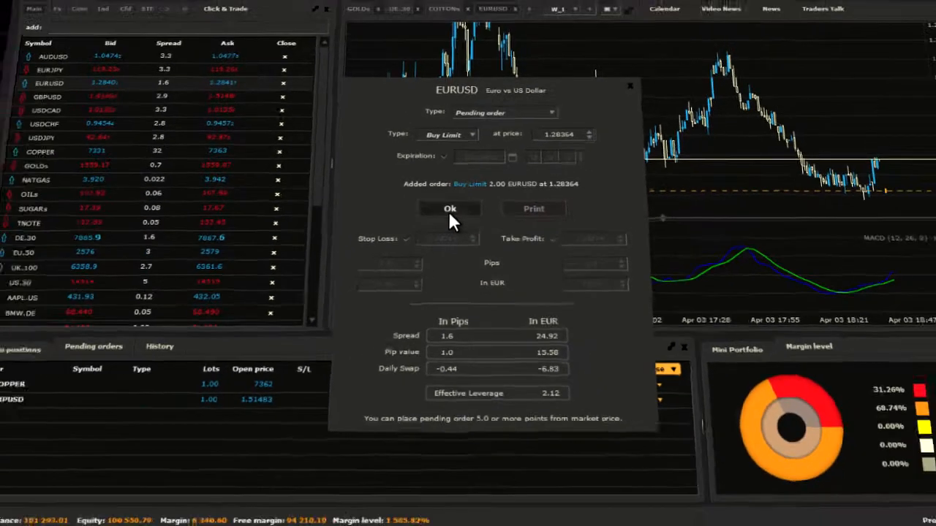
# Dismiss the confirmation and show the Pending orders tab with the 2.00 EURUSD Buy Limit
pyautogui.click(449, 209)
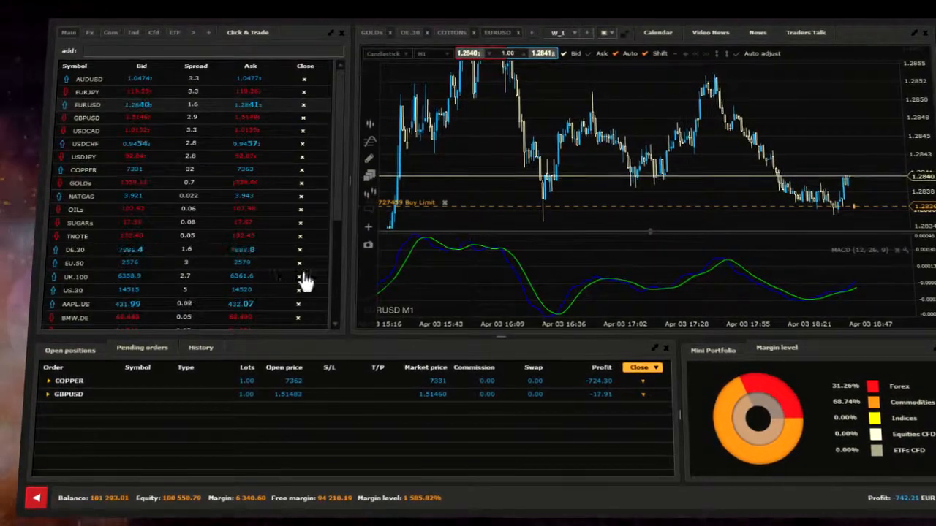
pyautogui.click(141, 350)
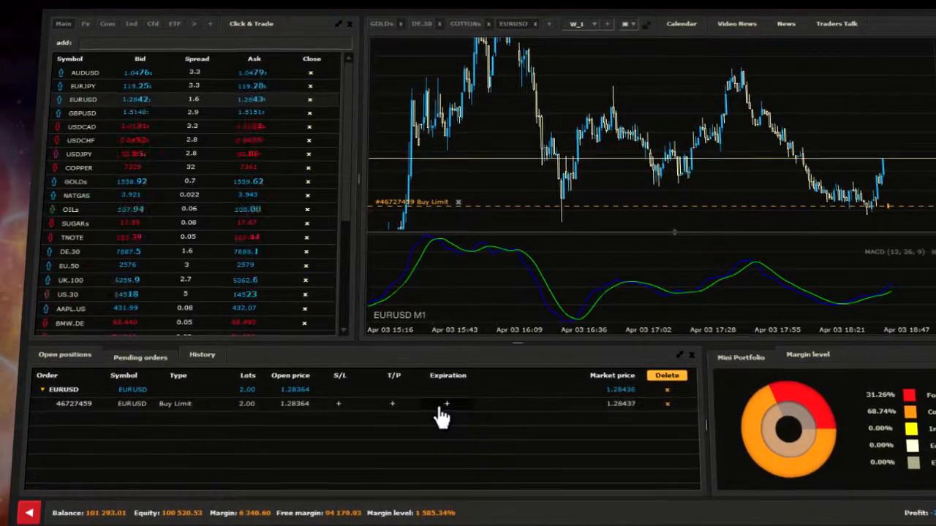
# Add a 2013.04.03 expiration to the Buy Limit from its Expiration column
pyautogui.click(447, 405)
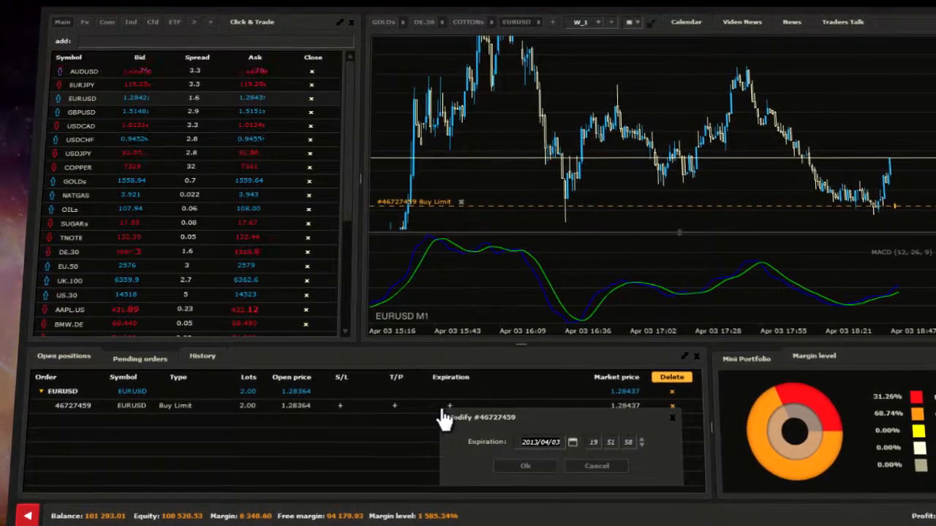
pyautogui.click(525, 465)
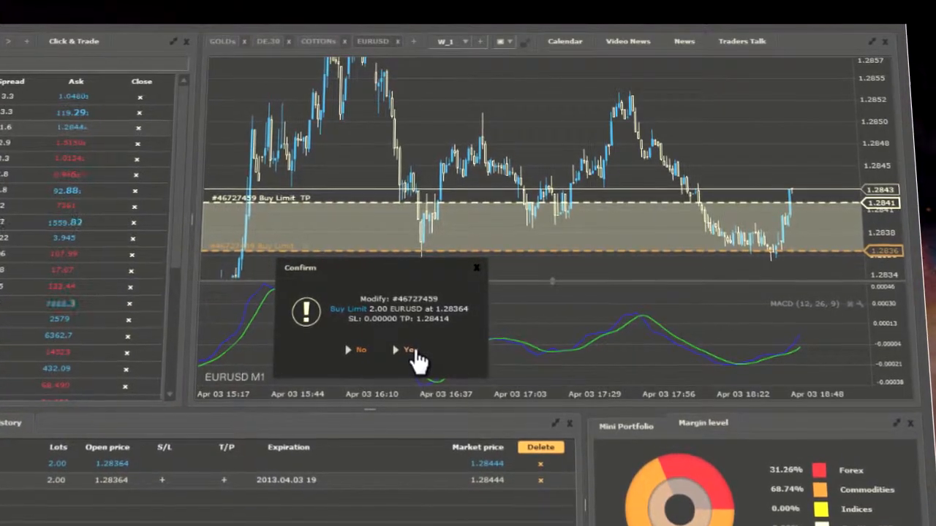
# Confirm the dragged 1.28414 take-profit on the EURUSD Buy Limit with Yes
pyautogui.click(408, 350)
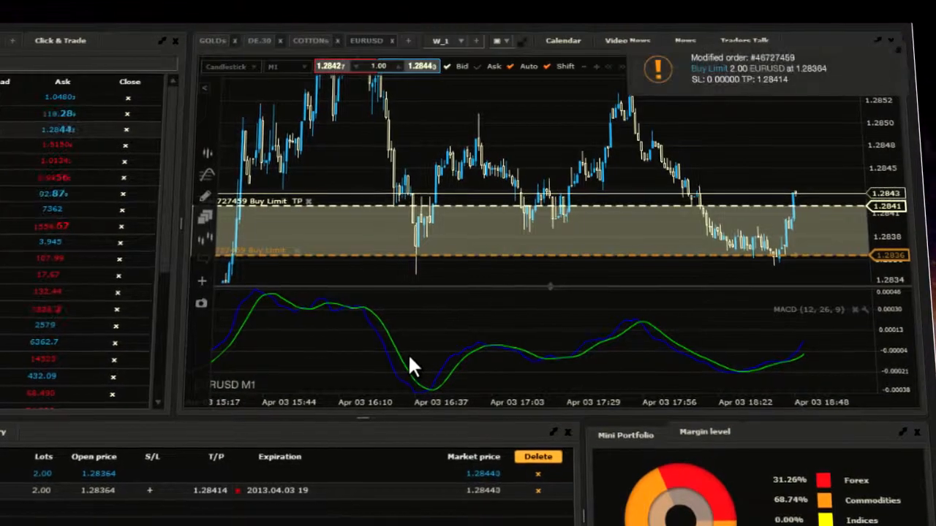